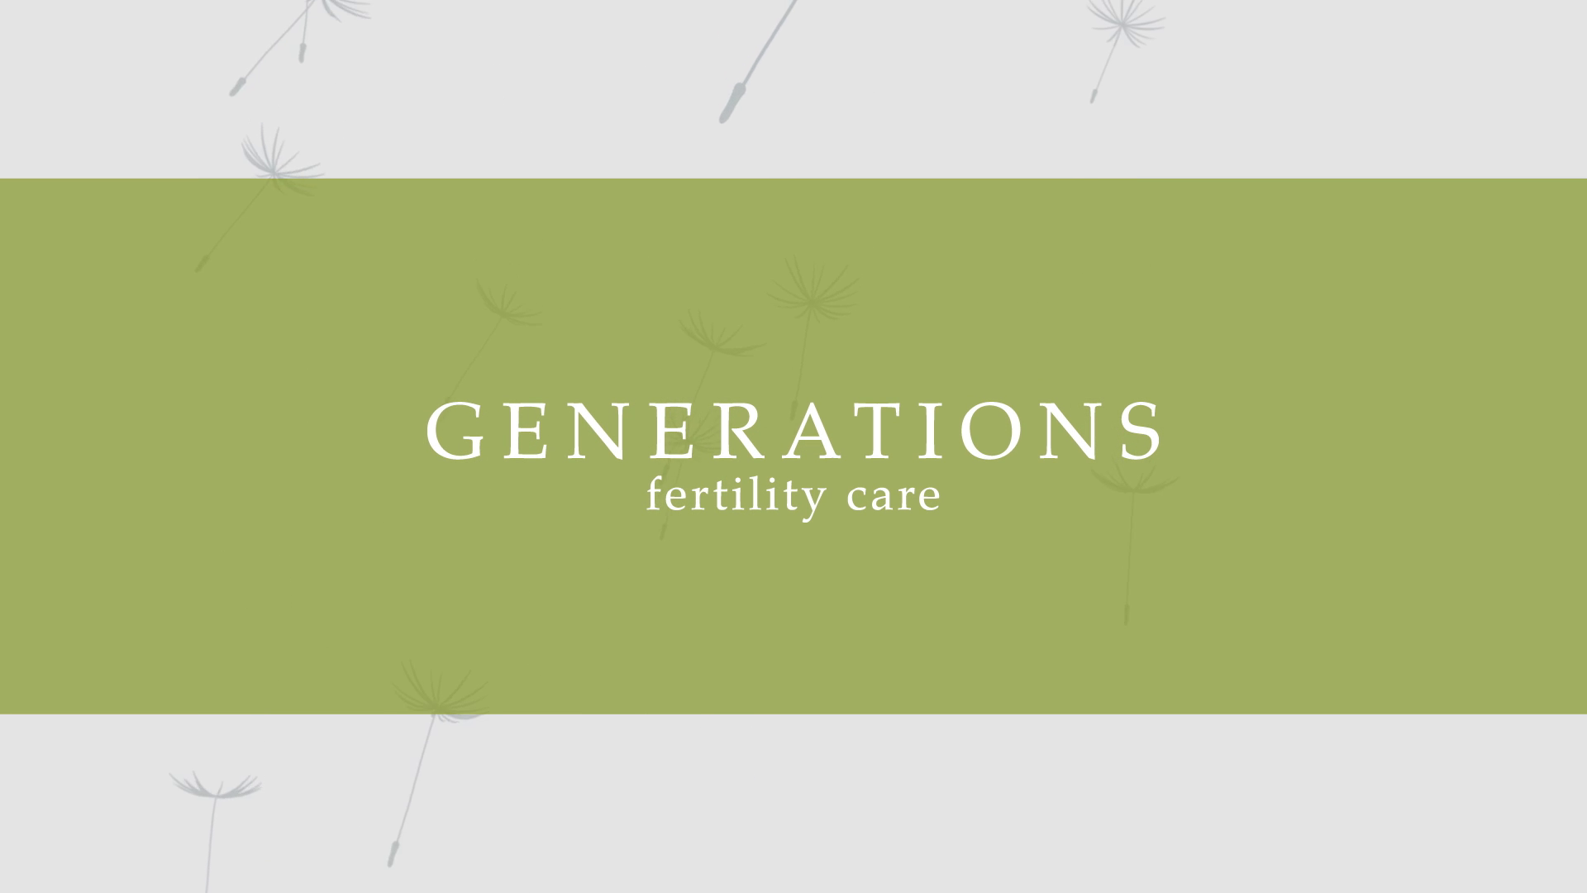
scroll(down, 3)
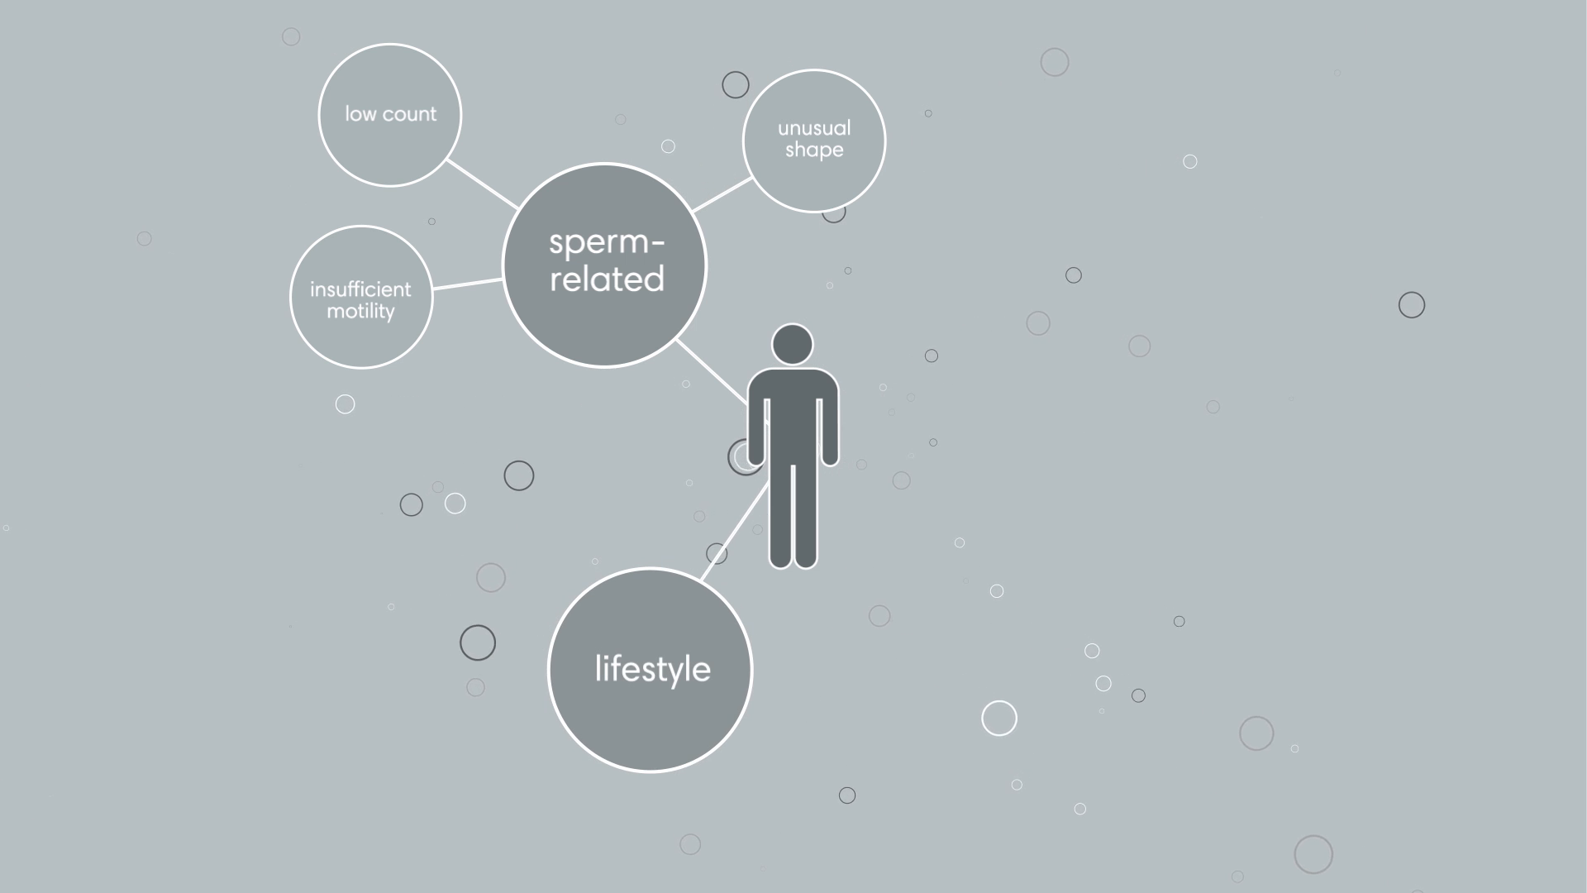
click(652, 668)
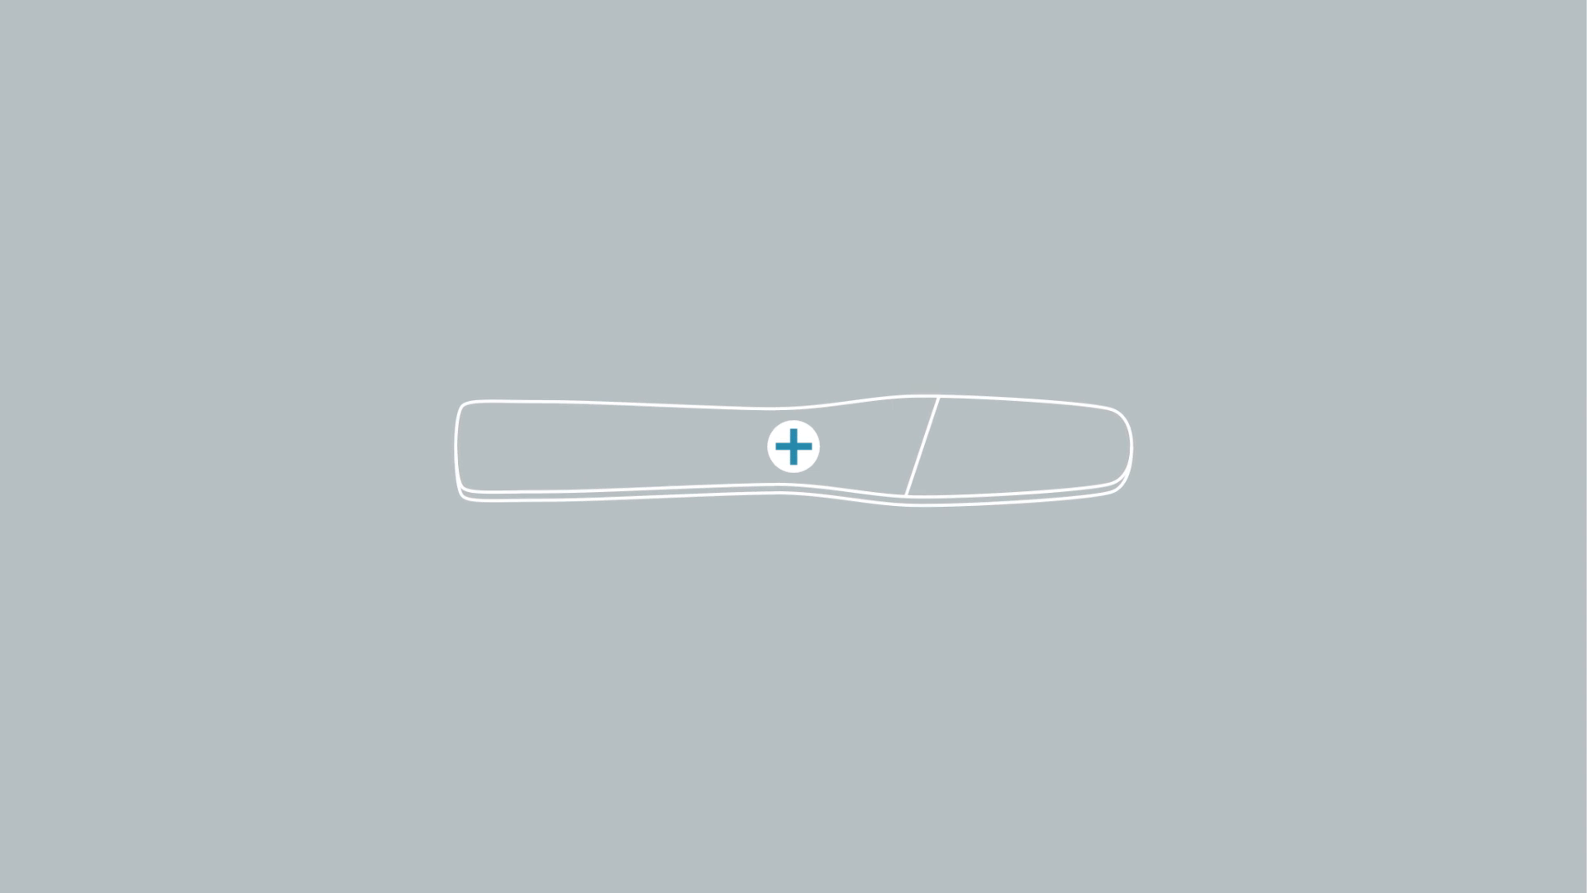
click(794, 444)
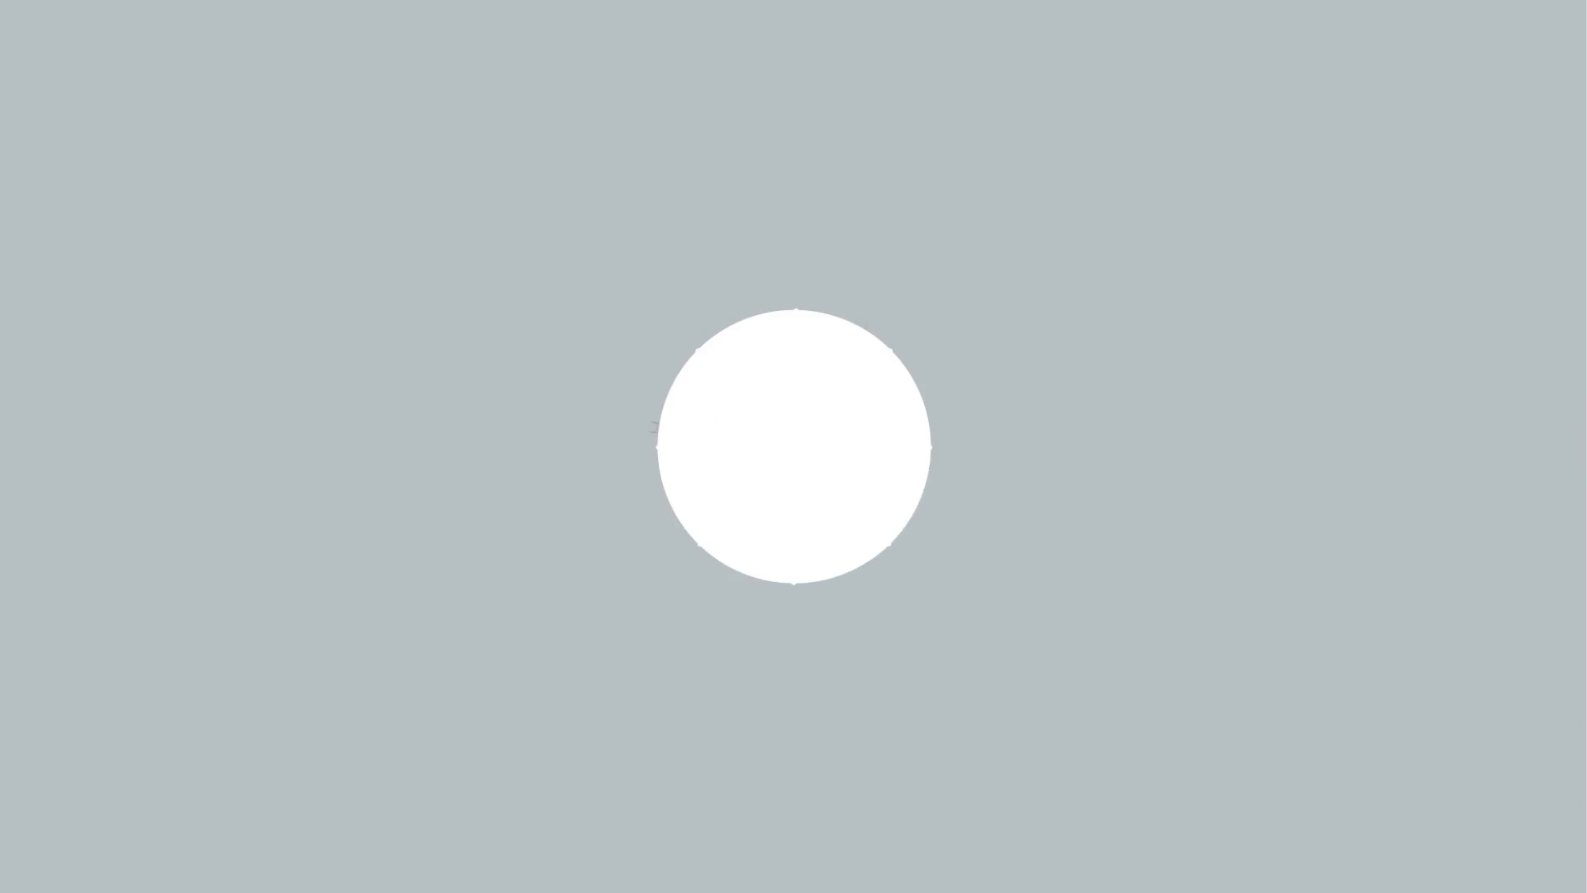